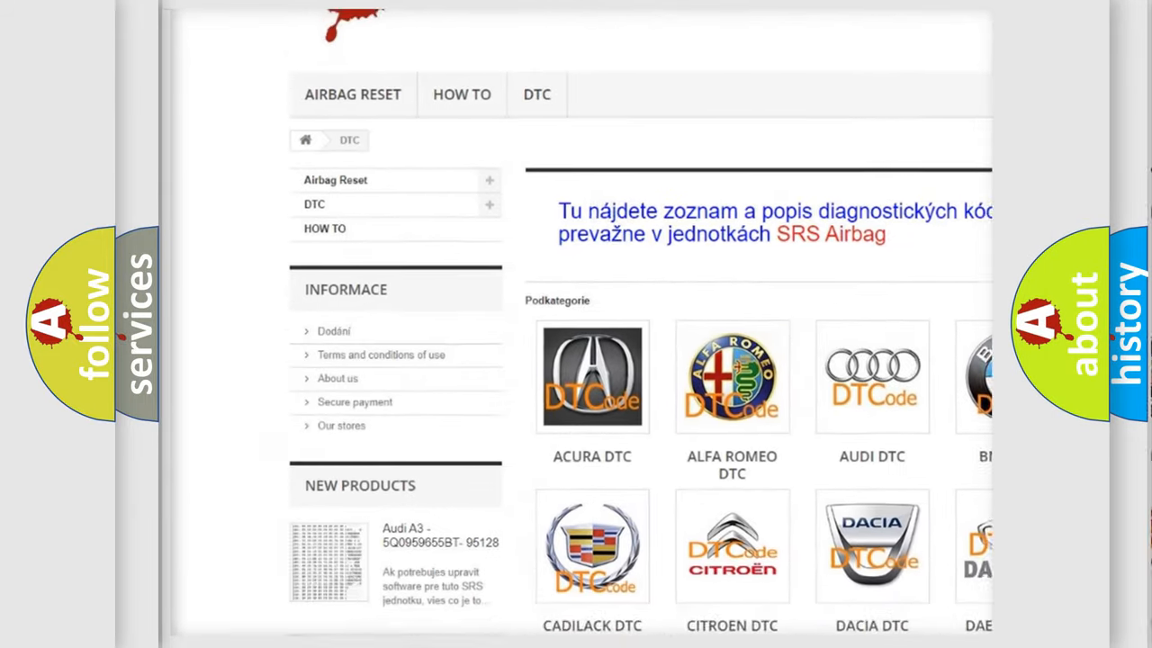
scroll(down, 3)
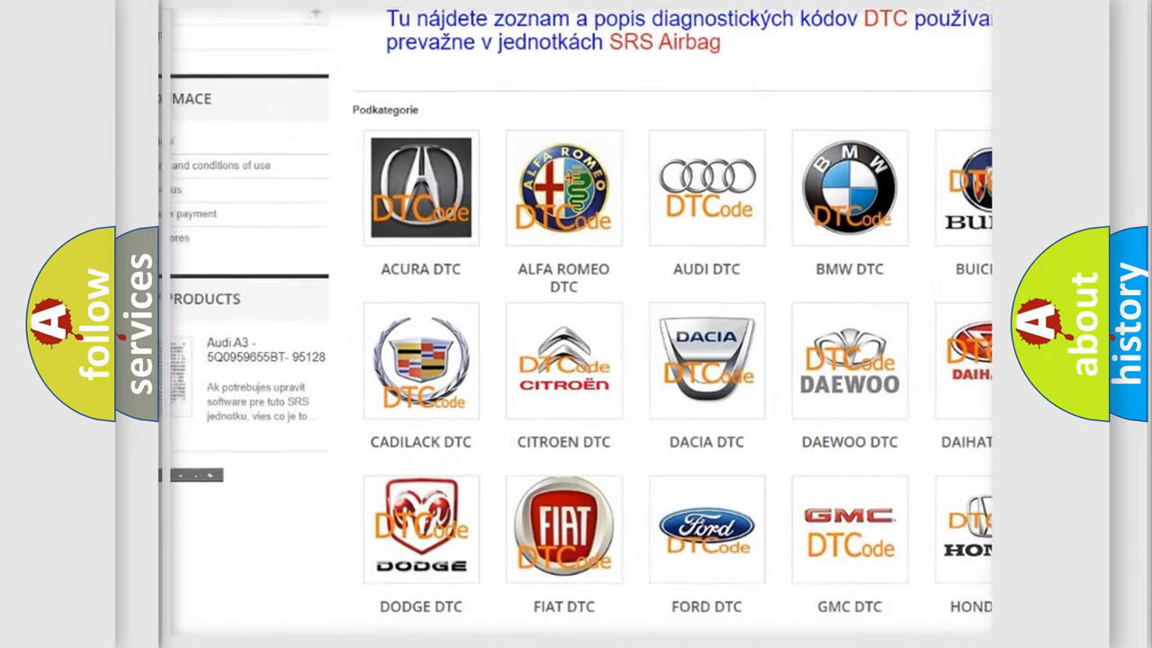
scroll(down, 3)
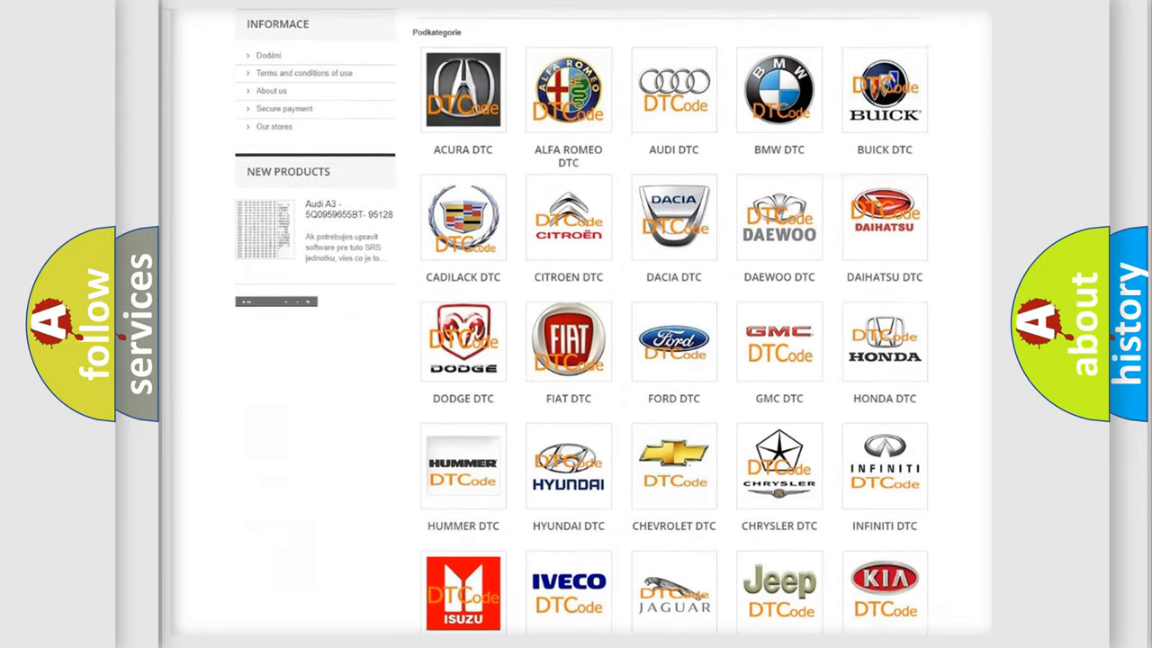
scroll(down, 3)
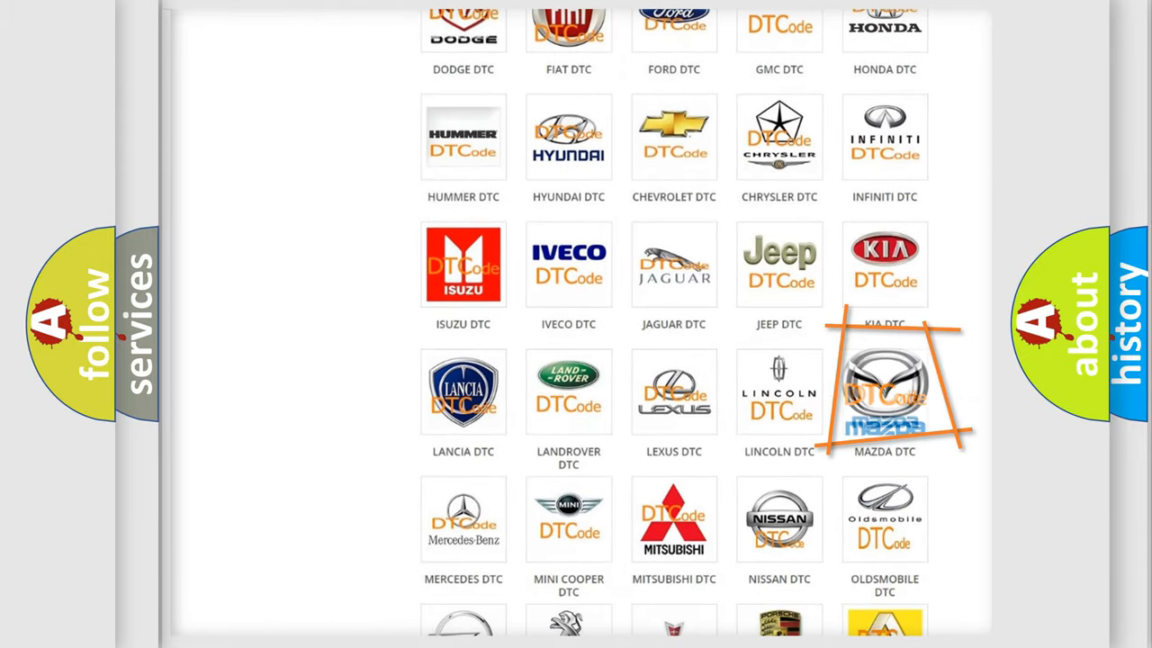